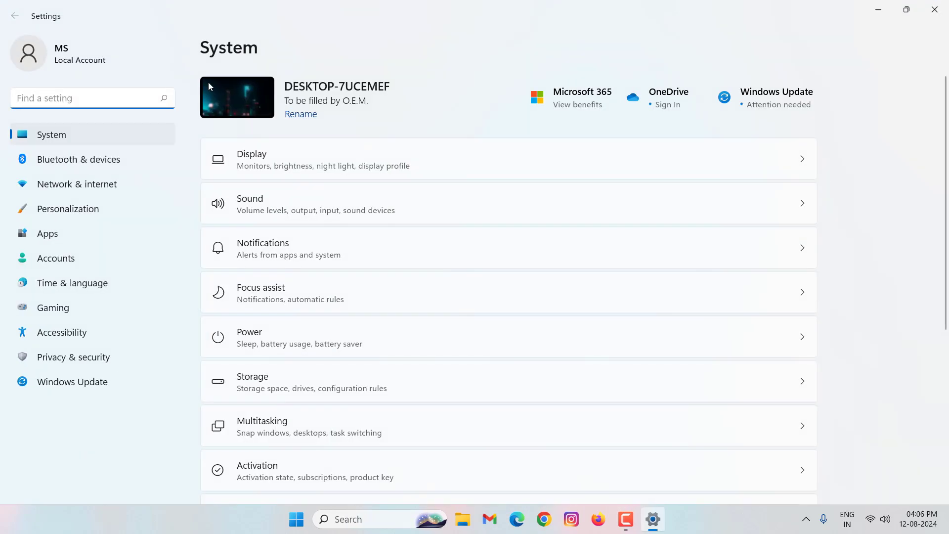
{"action": "mouse_move", "coordinate": [92, 288]}
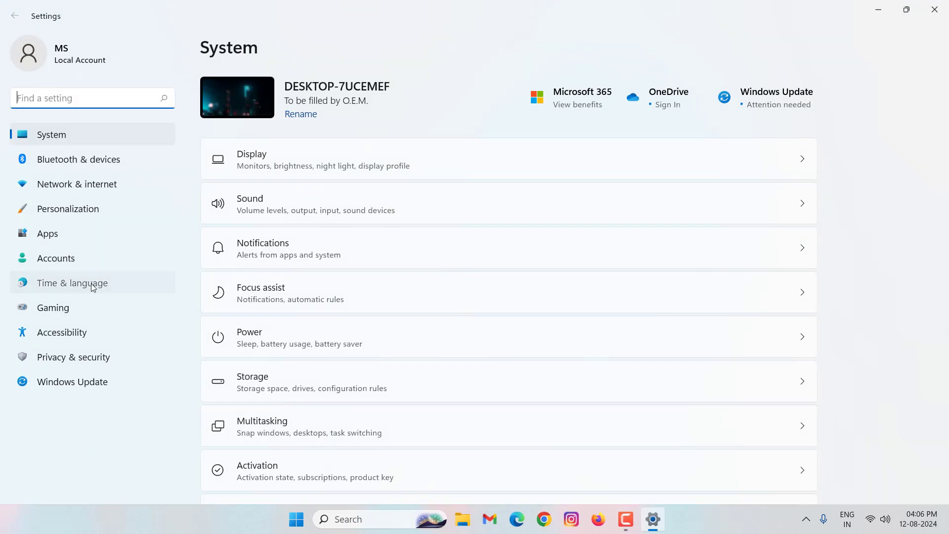
Step: Go to Time & language to show the Date & time page
{"action": "left_click", "coordinate": [73, 283]}
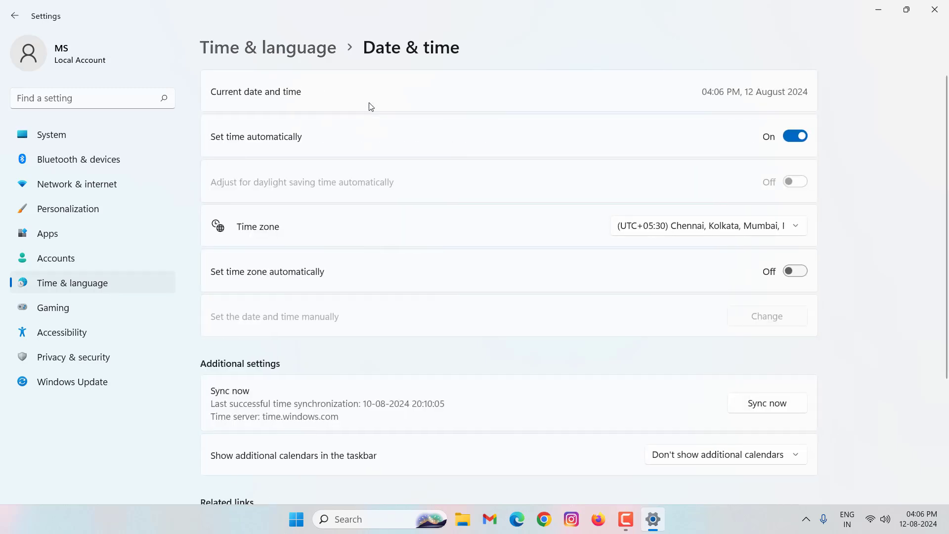
{"action": "mouse_move", "coordinate": [150, 299]}
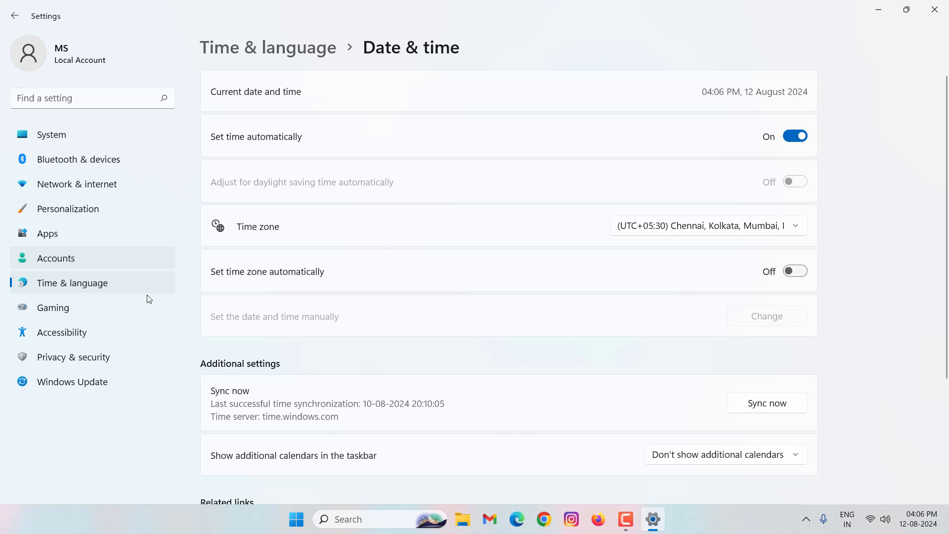
{"action": "mouse_move", "coordinate": [235, 372]}
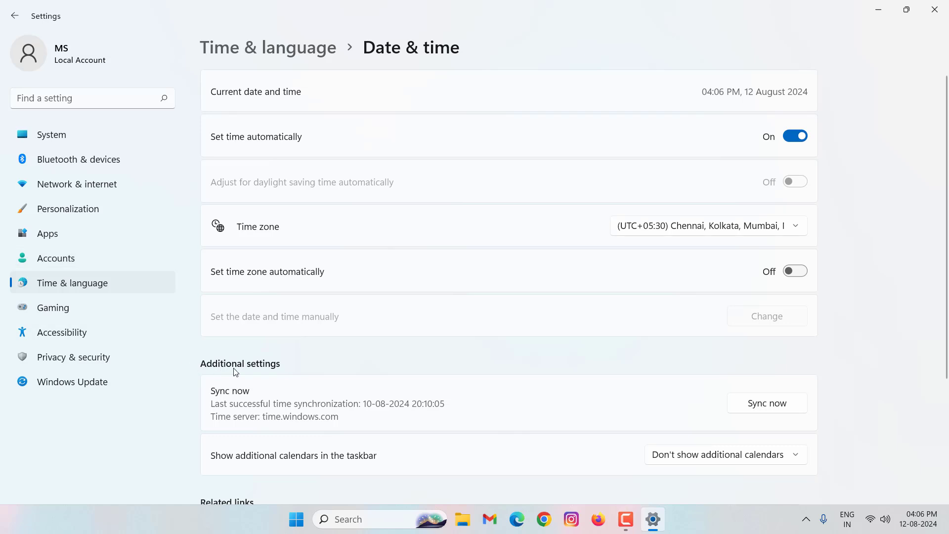
{"action": "mouse_move", "coordinate": [534, 440]}
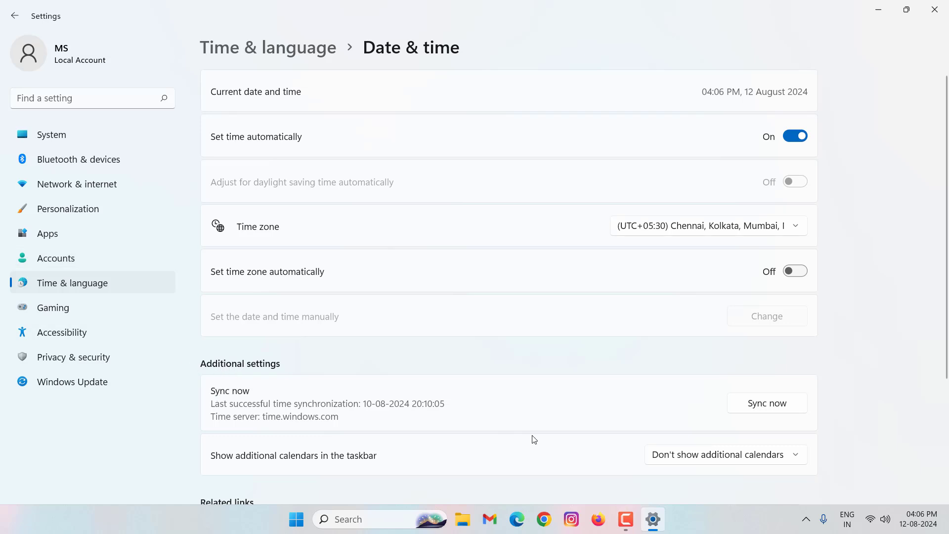
{"action": "mouse_move", "coordinate": [764, 413]}
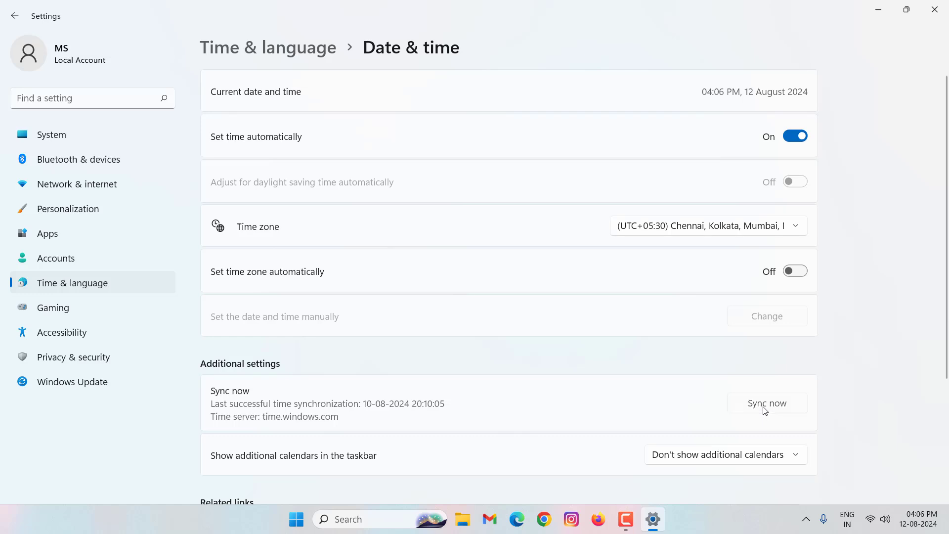
Step: Sync the clock with the Windows time server and close Settings
{"action": "left_click", "coordinate": [767, 403]}
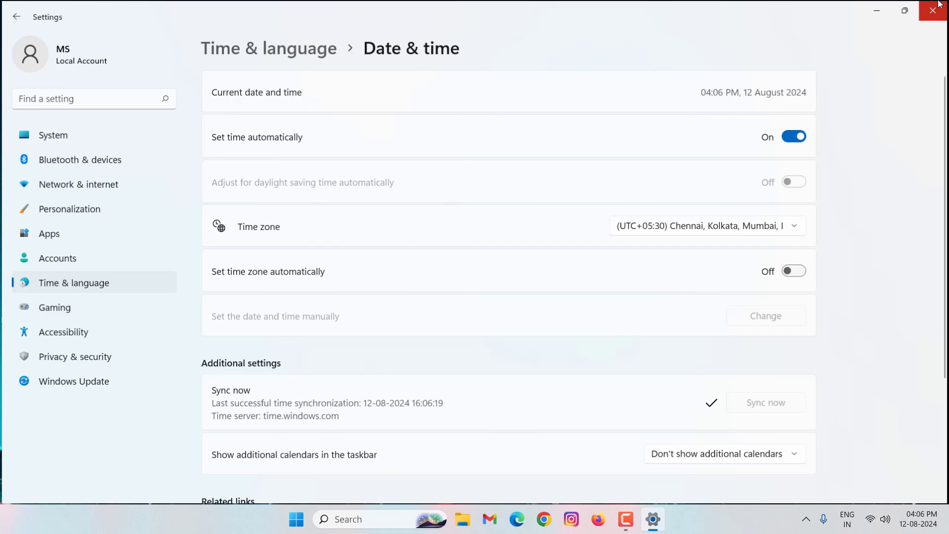
{"action": "left_click", "coordinate": [933, 10]}
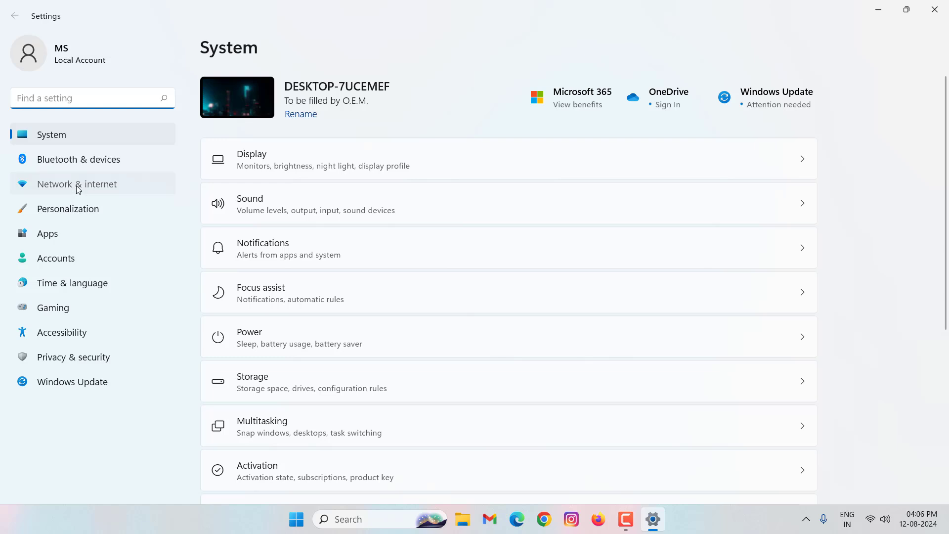
Step: Go to Network & internet, then Advanced network settings to list the adapters
{"action": "left_click", "coordinate": [77, 184]}
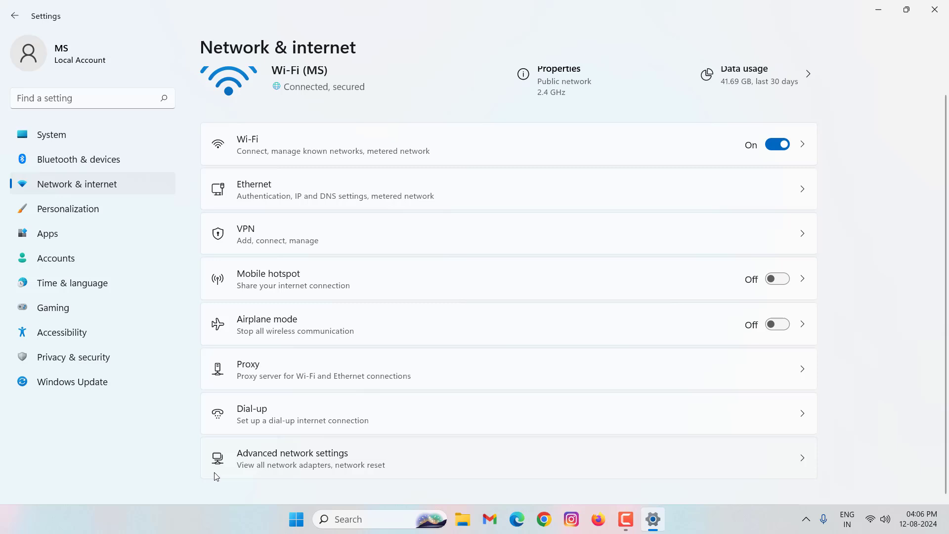
{"action": "left_click", "coordinate": [293, 458]}
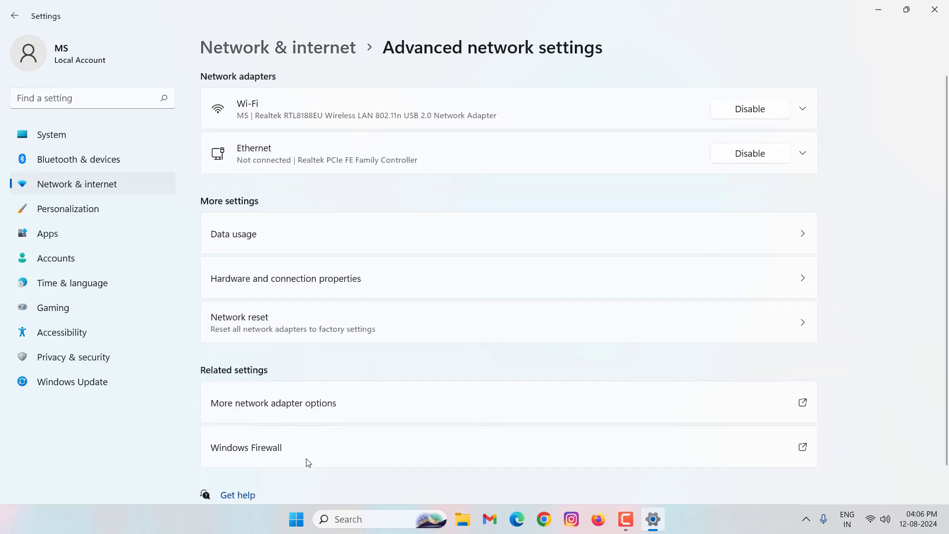
{"action": "mouse_move", "coordinate": [266, 330]}
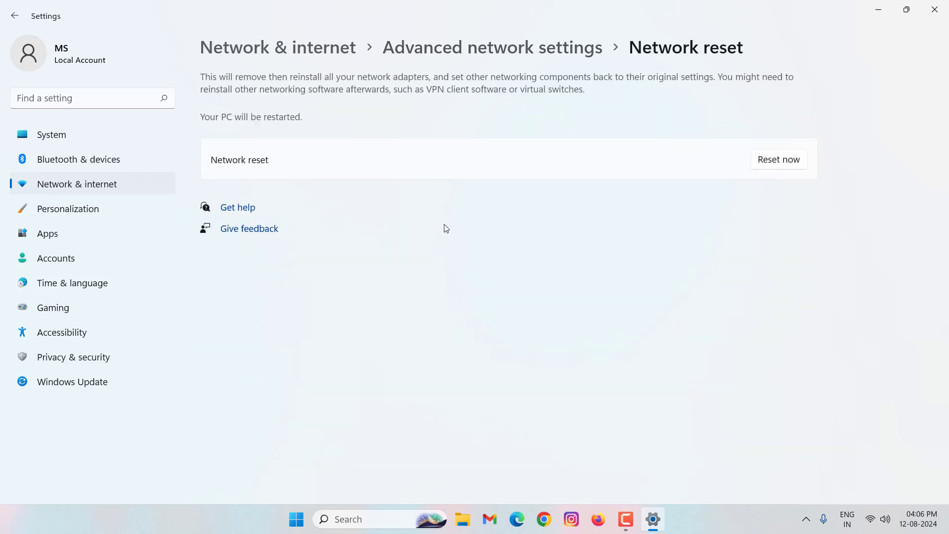
{"action": "mouse_move", "coordinate": [751, 291]}
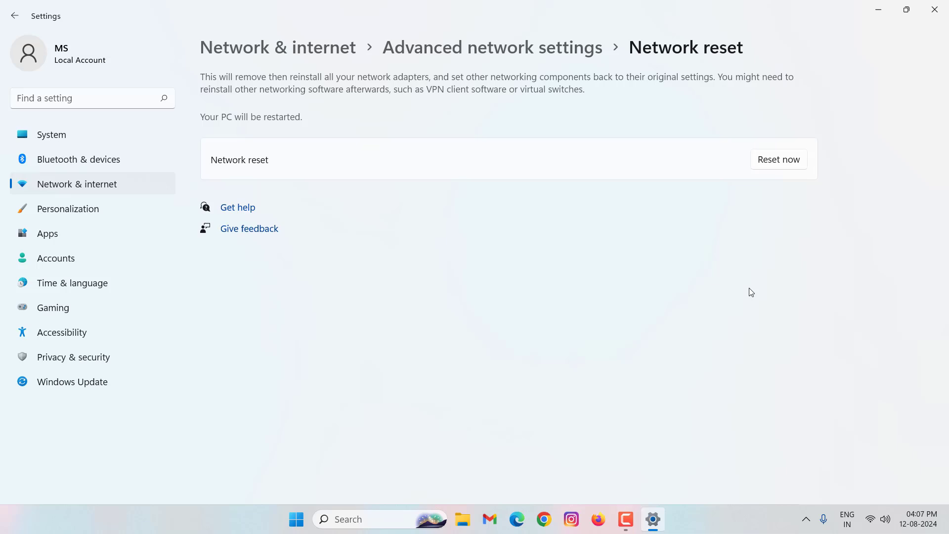
{"action": "mouse_move", "coordinate": [933, 9]}
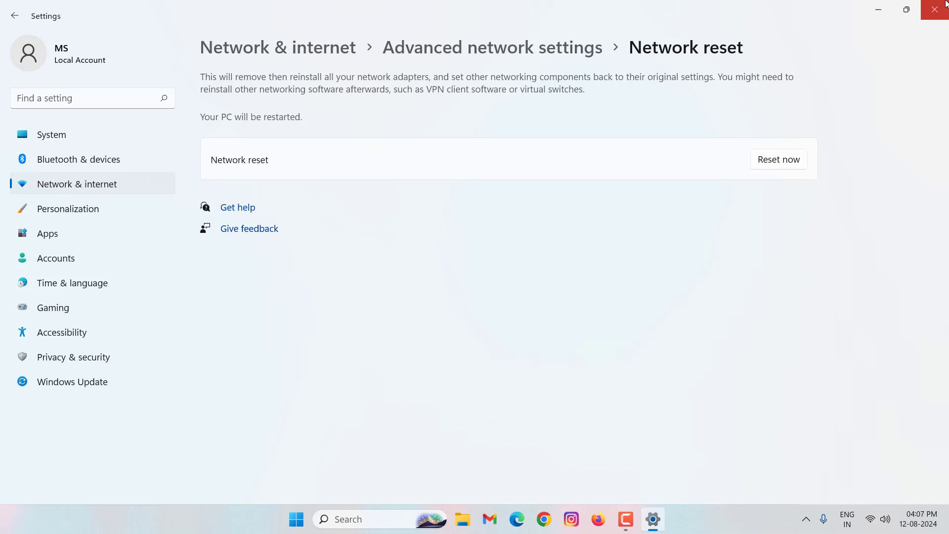